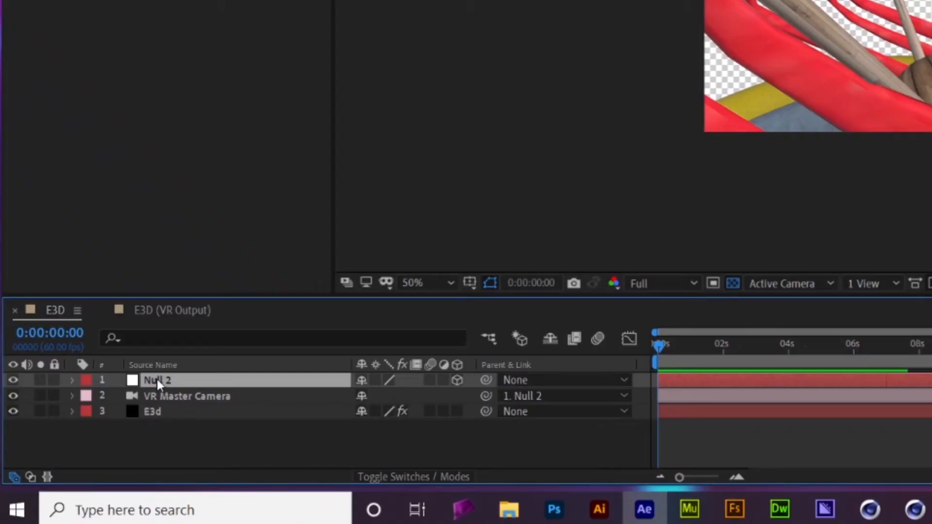
# Rename the Null 2 layer to 'Camera controller' and select it in the timeline.
pyautogui.doubleClick(156, 379)
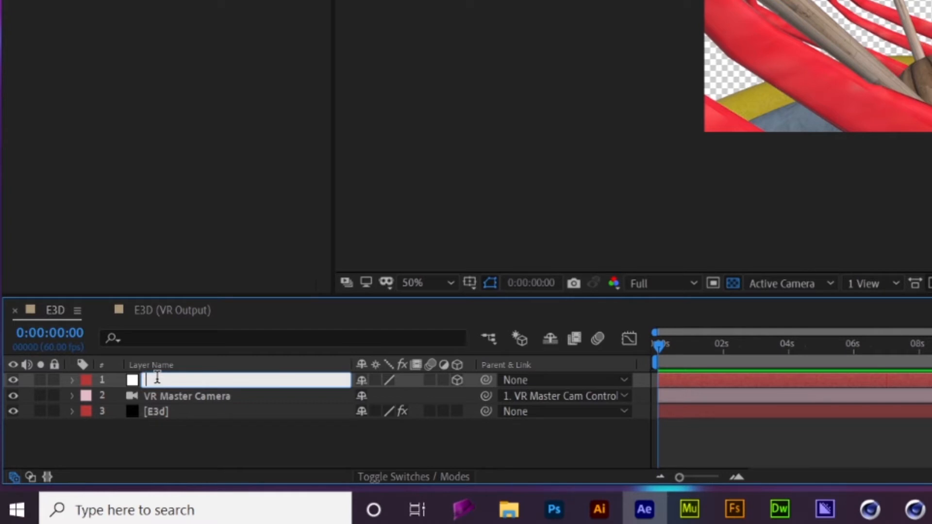
pyautogui.write('Camera controller')
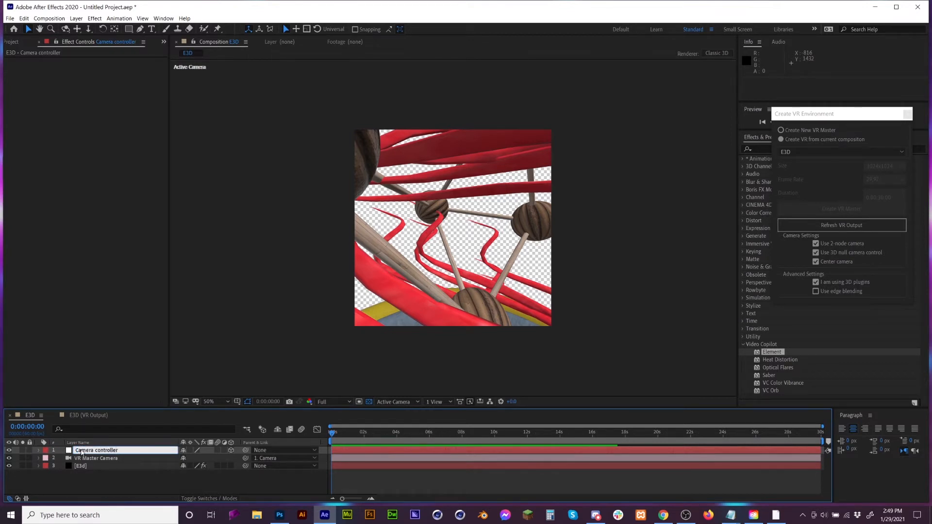
pyautogui.click(95, 450)
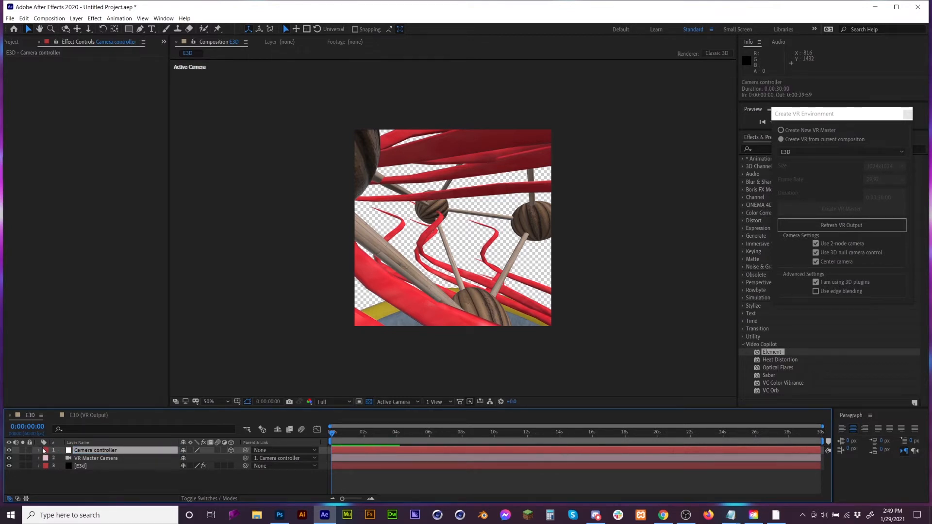
pyautogui.click(38, 449)
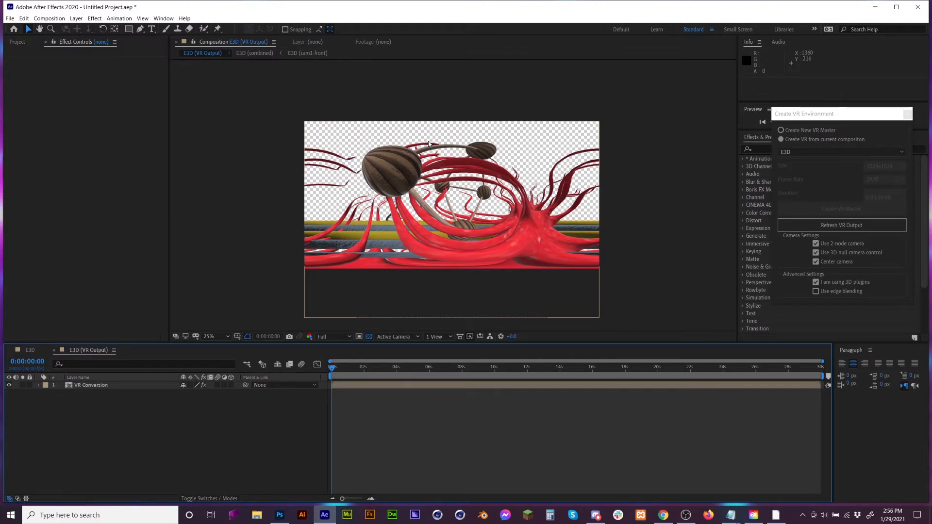
# Add Black Solid 1 from the Solids folder and apply a Gradient Overlay layer style to it.
pyautogui.click(17, 42)
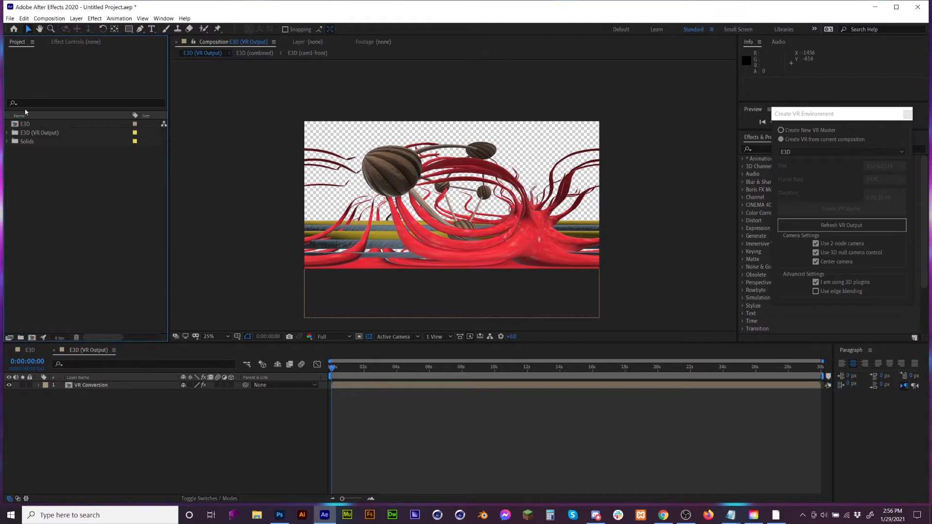
pyautogui.click(7, 142)
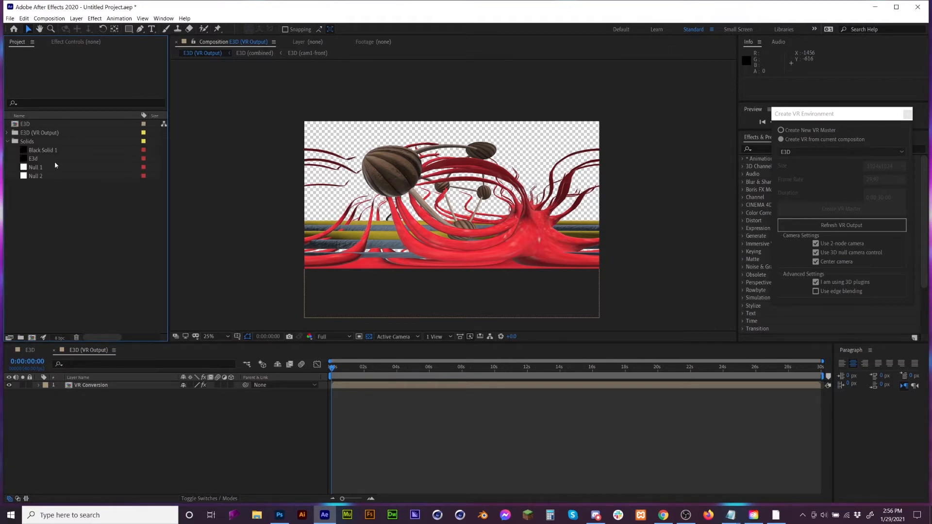
pyautogui.rightClick(42, 150)
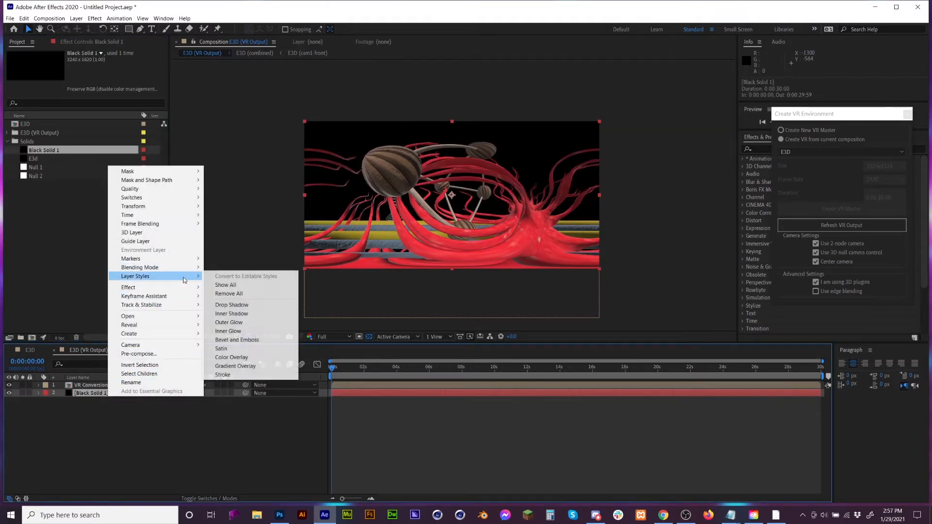
pyautogui.moveTo(241, 375)
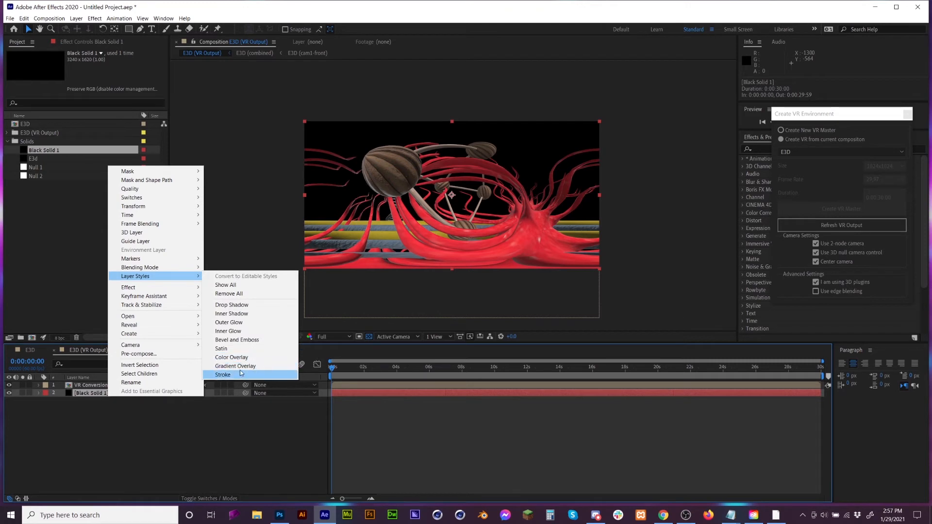
pyautogui.click(235, 366)
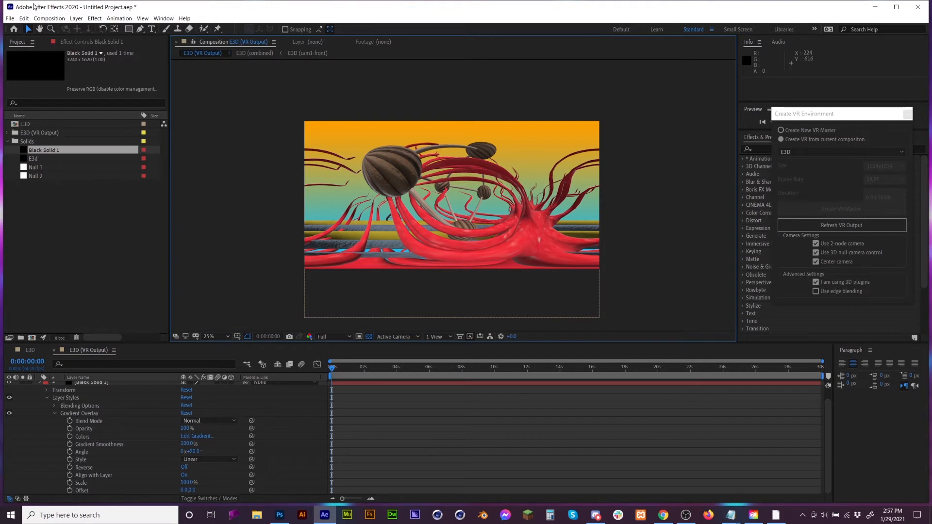
pyautogui.click(10, 18)
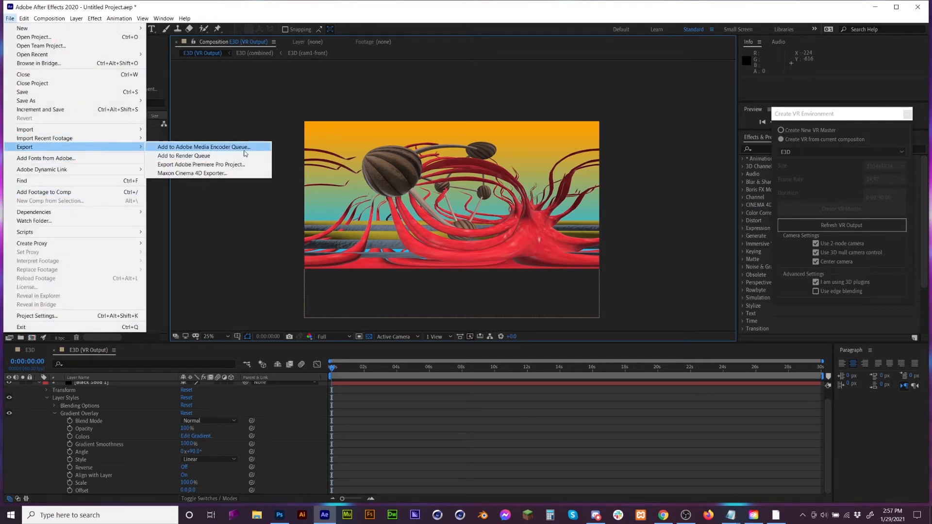
# Send E3D (VR Output) to the Media Encoder queue and show the H.264 preset choices.
pyautogui.click(202, 146)
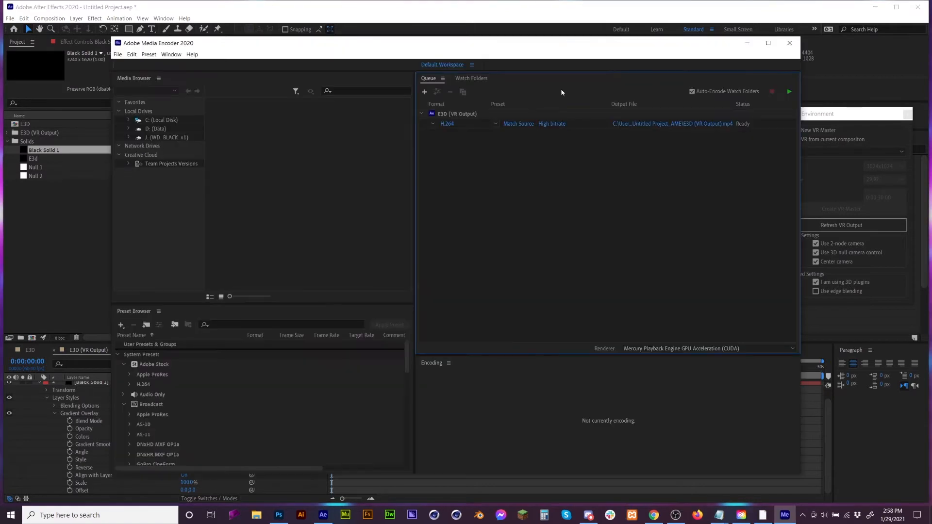
pyautogui.moveTo(450, 118)
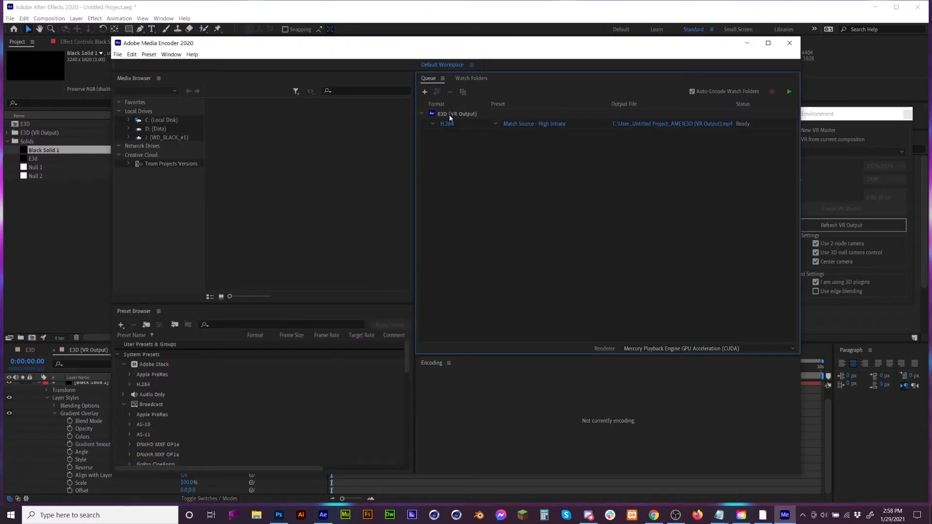
pyautogui.moveTo(476, 114)
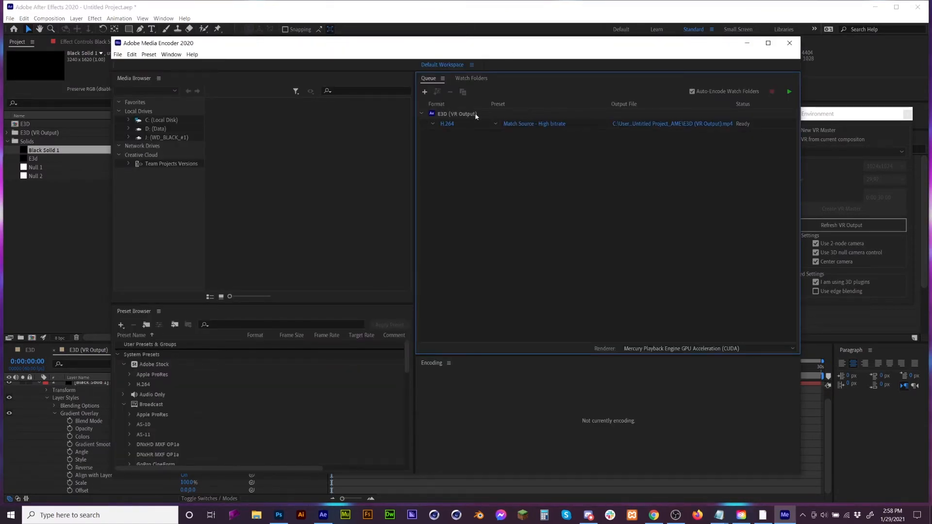
pyautogui.moveTo(448, 124)
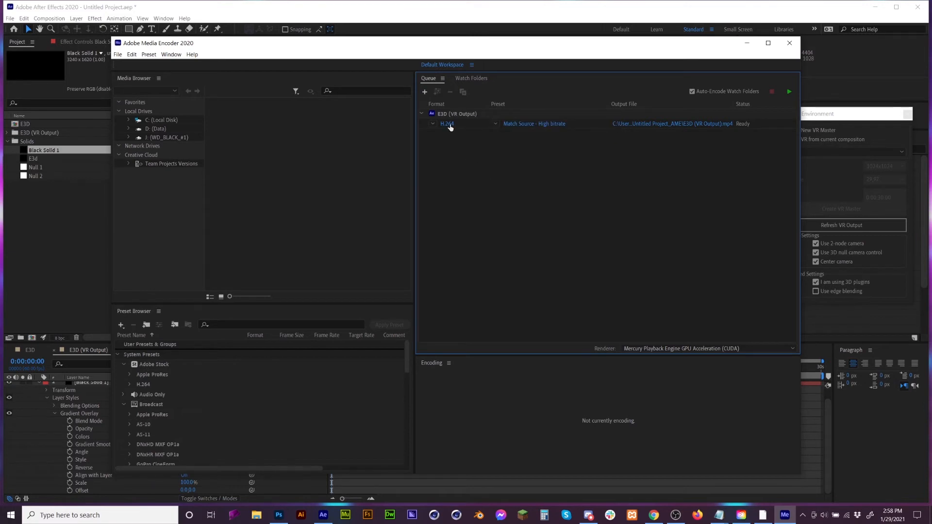
pyautogui.moveTo(496, 129)
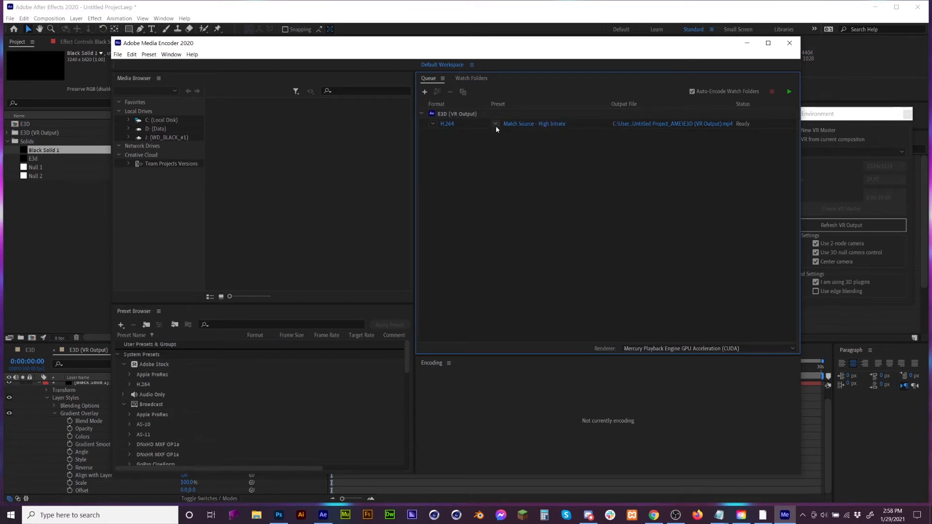
pyautogui.click(494, 123)
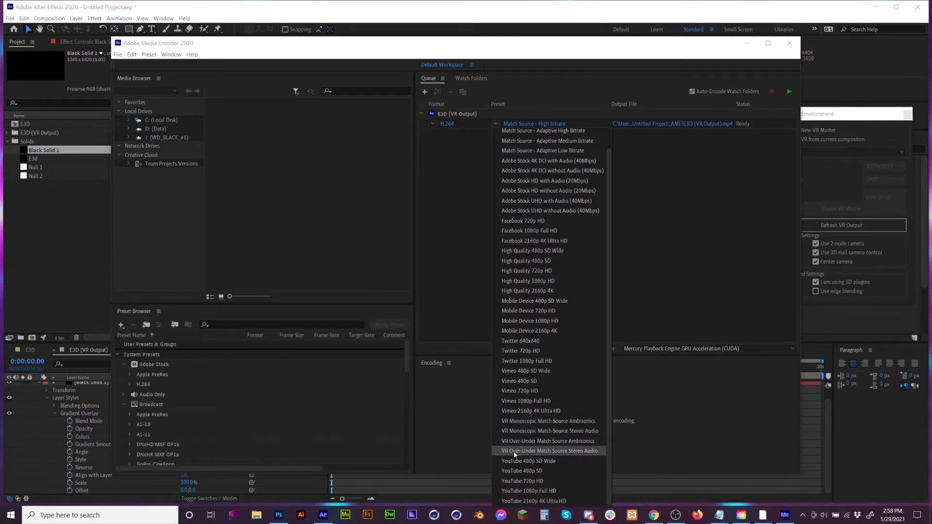
pyautogui.moveTo(547, 421)
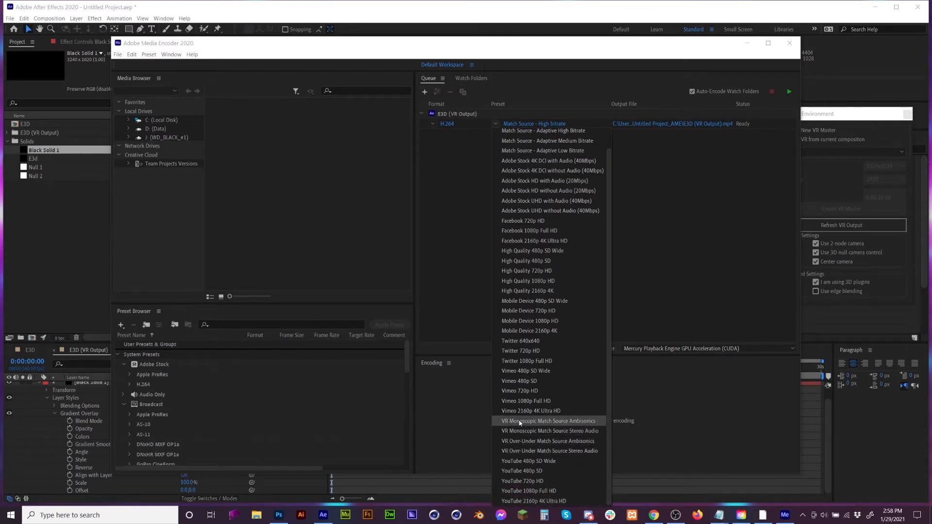